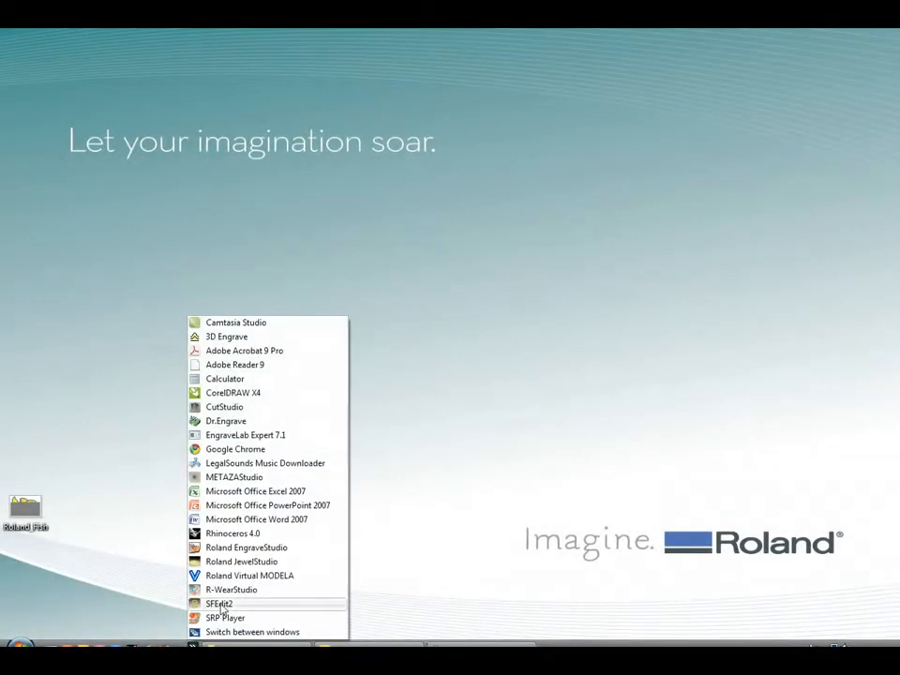
- Launch CutStudio from the Start menu's program list
left_click(225, 406)
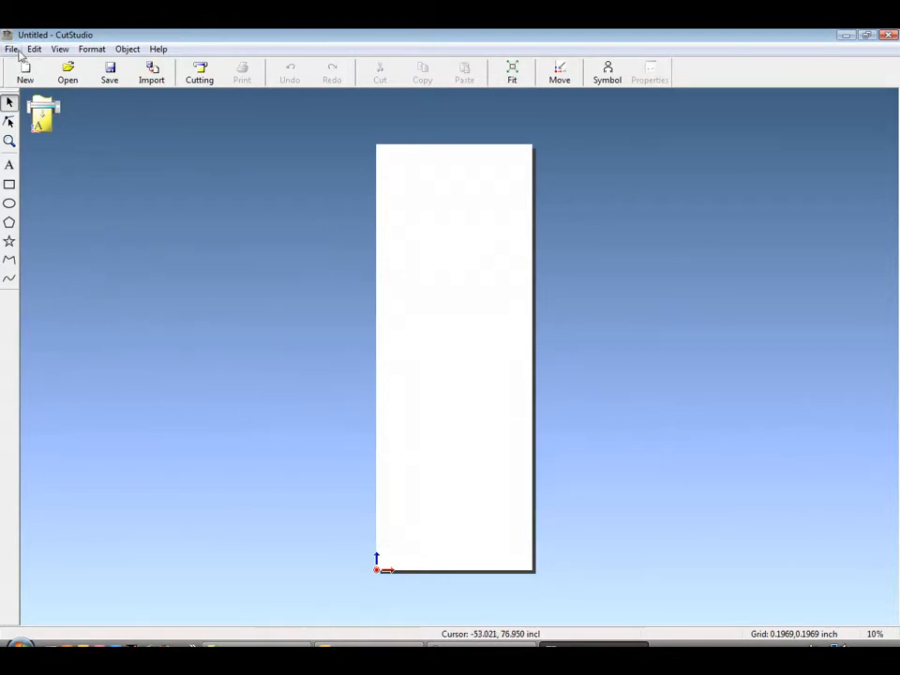
- Set the cutting setup to inches with an 8.5 by 11 cutting area
left_click(13, 49)
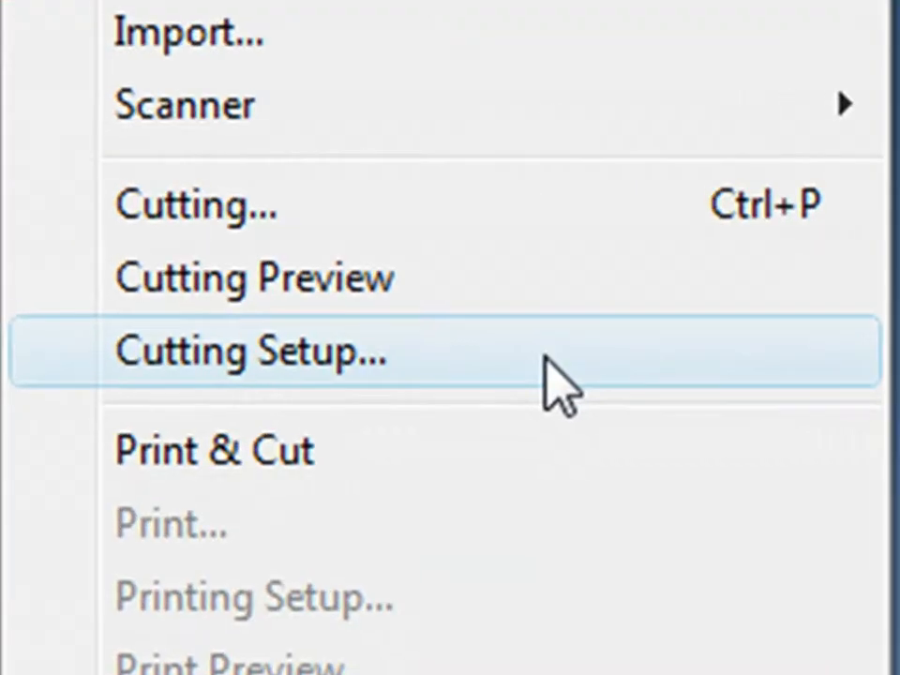
left_click(252, 352)
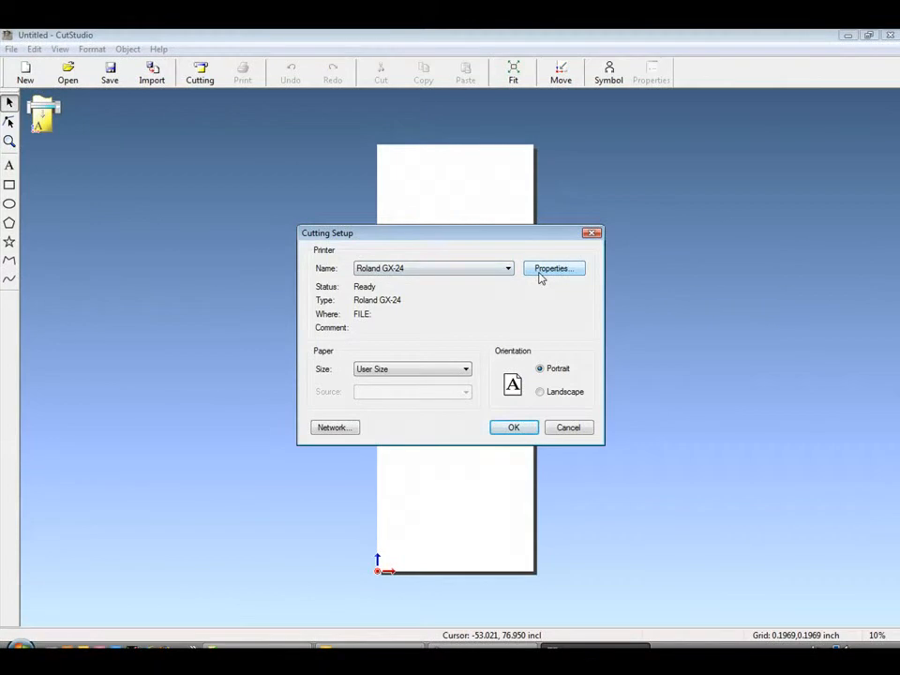
left_click(552, 269)
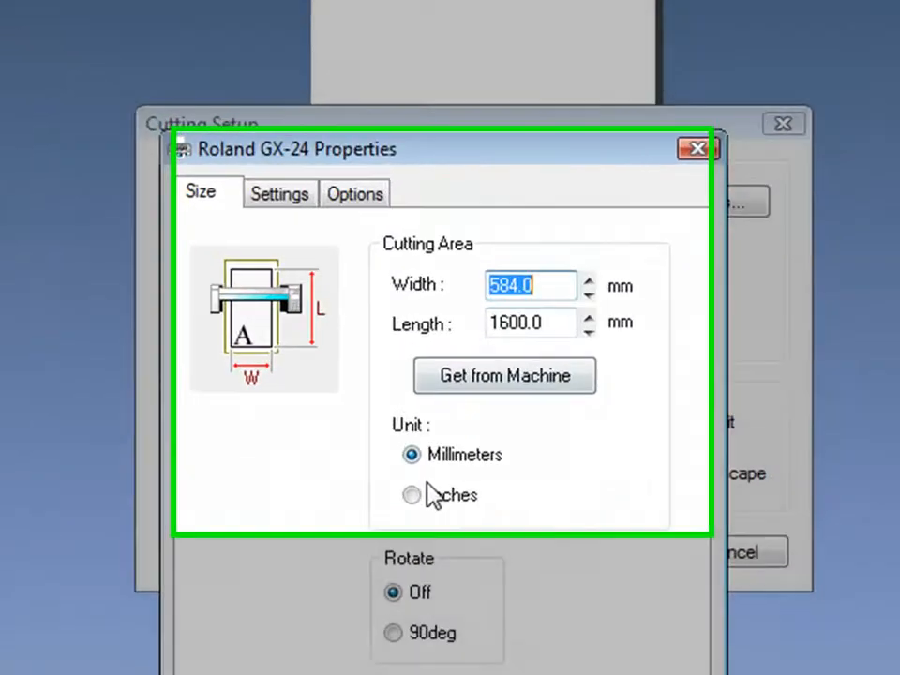
left_click(411, 494)
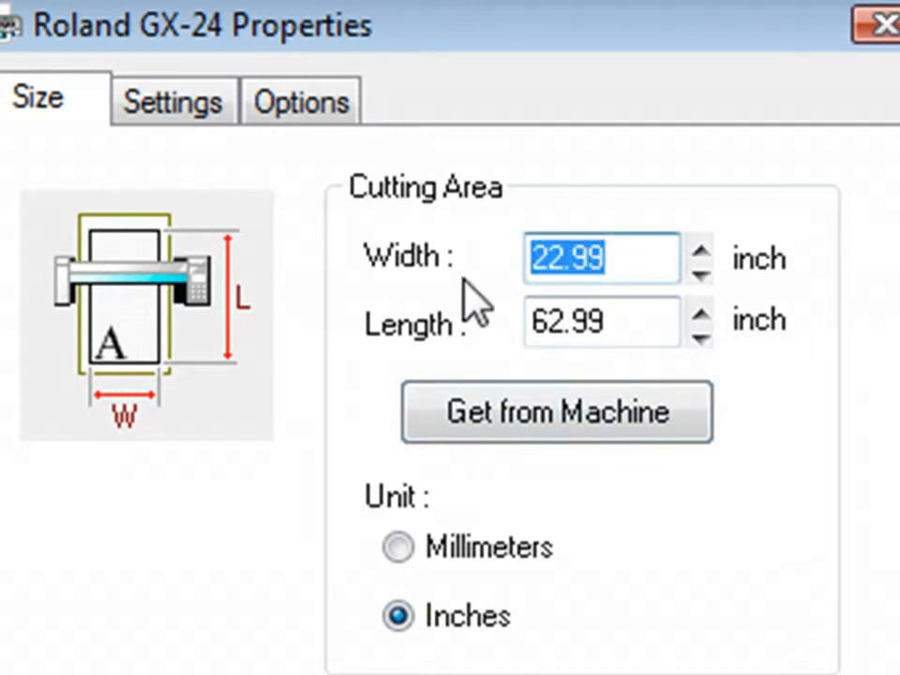
type("8.5")
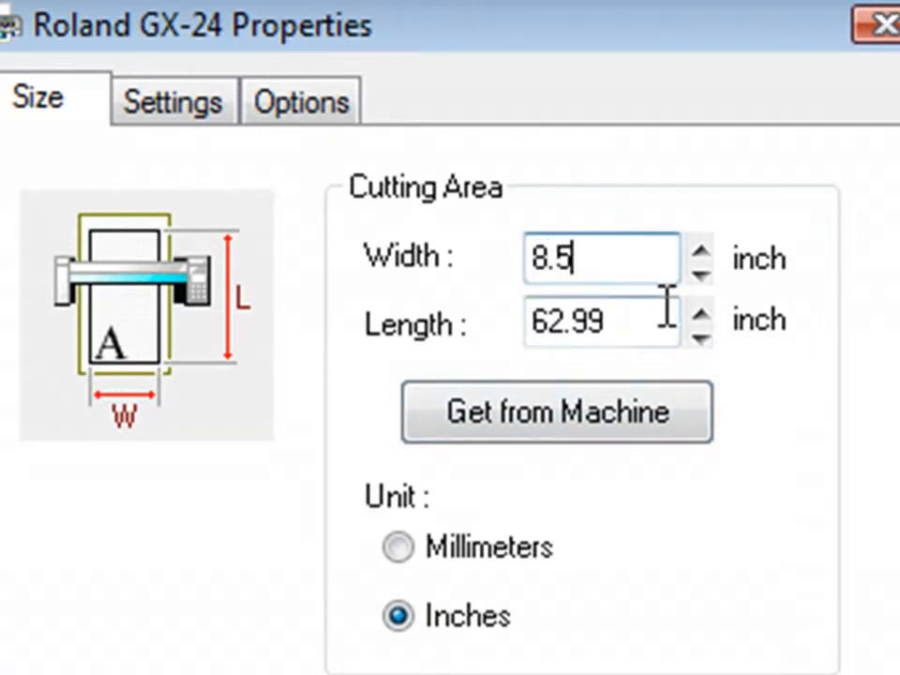
type("11")
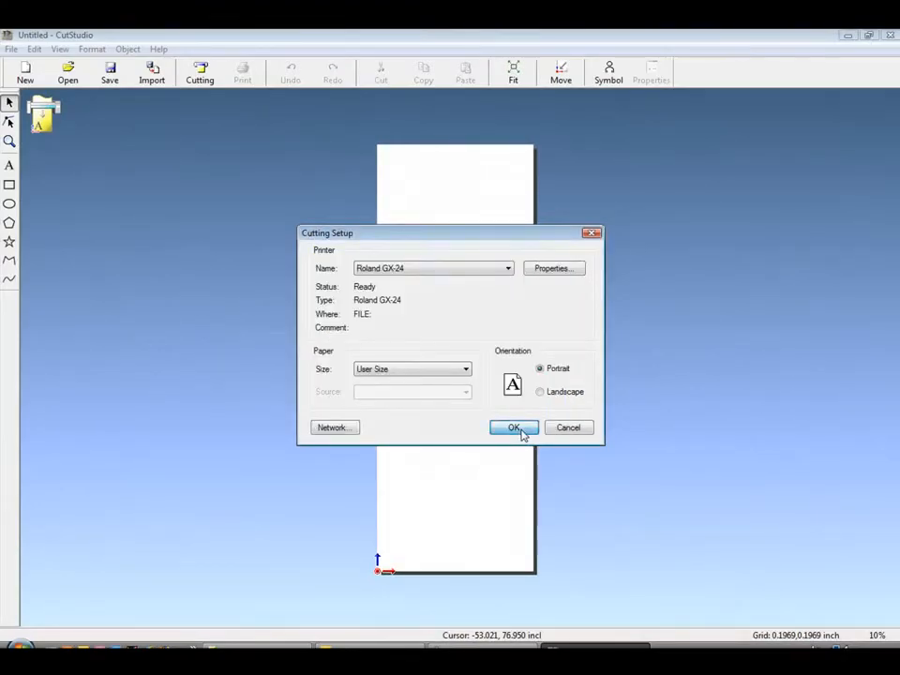
left_click(514, 428)
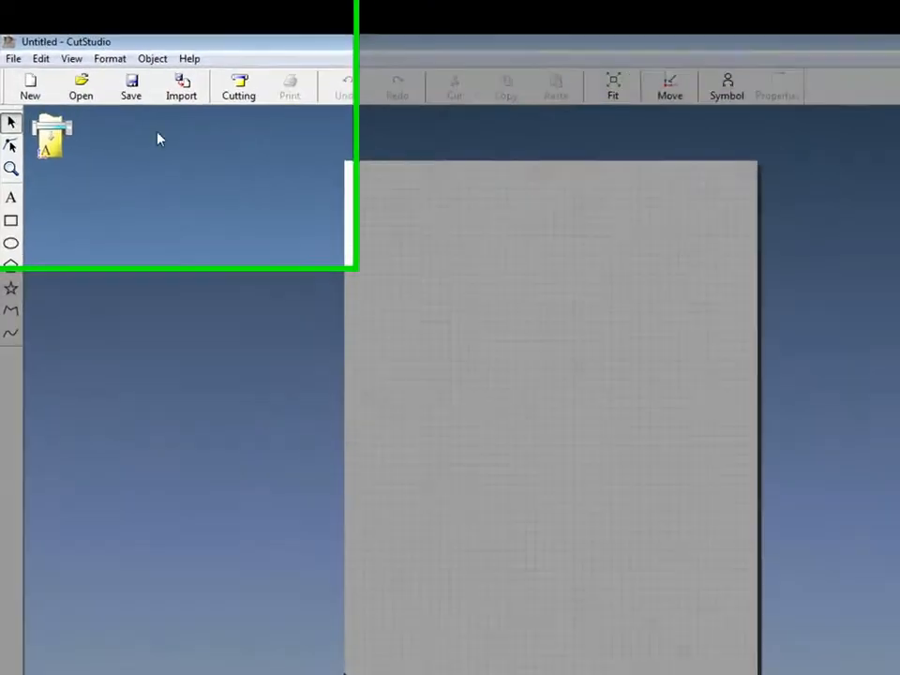
- Import the Roland_Fish image from the Desktop onto the page
left_click(181, 88)
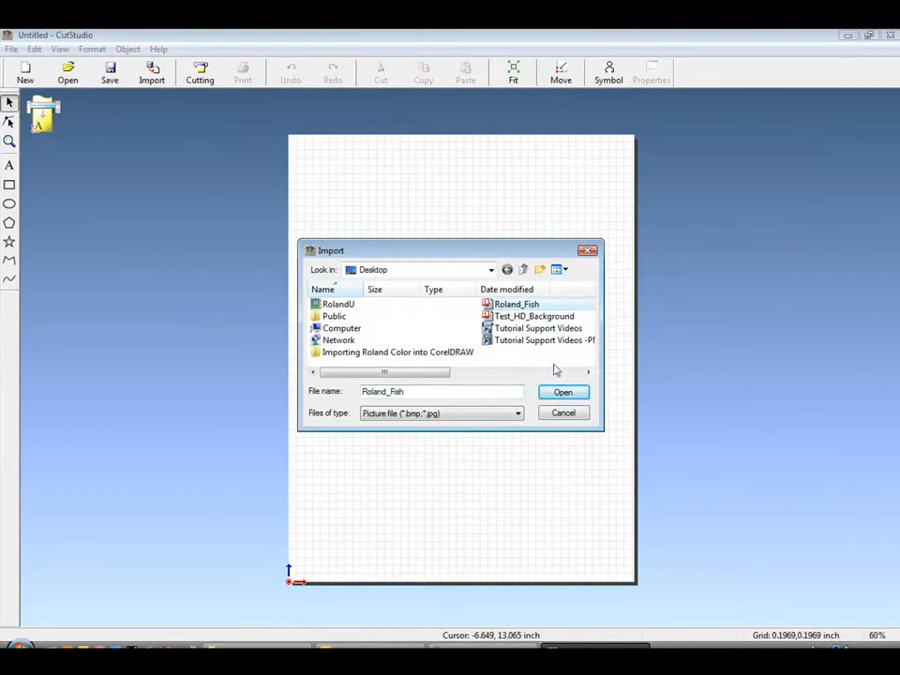
left_click(563, 392)
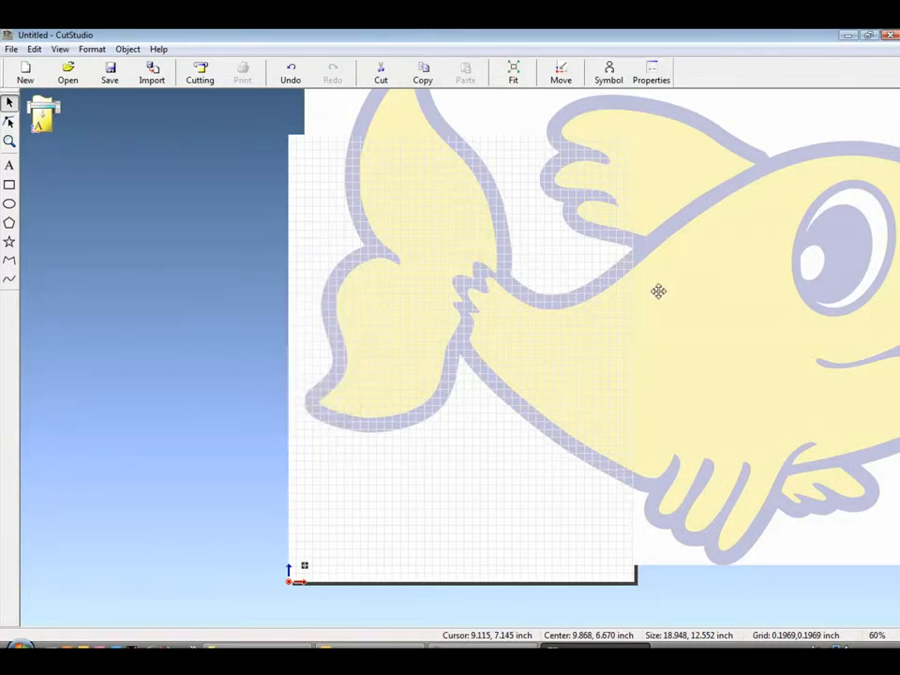
- Scale the fish image to 5 inches wide, keeping aspect ratio
left_click(651, 72)
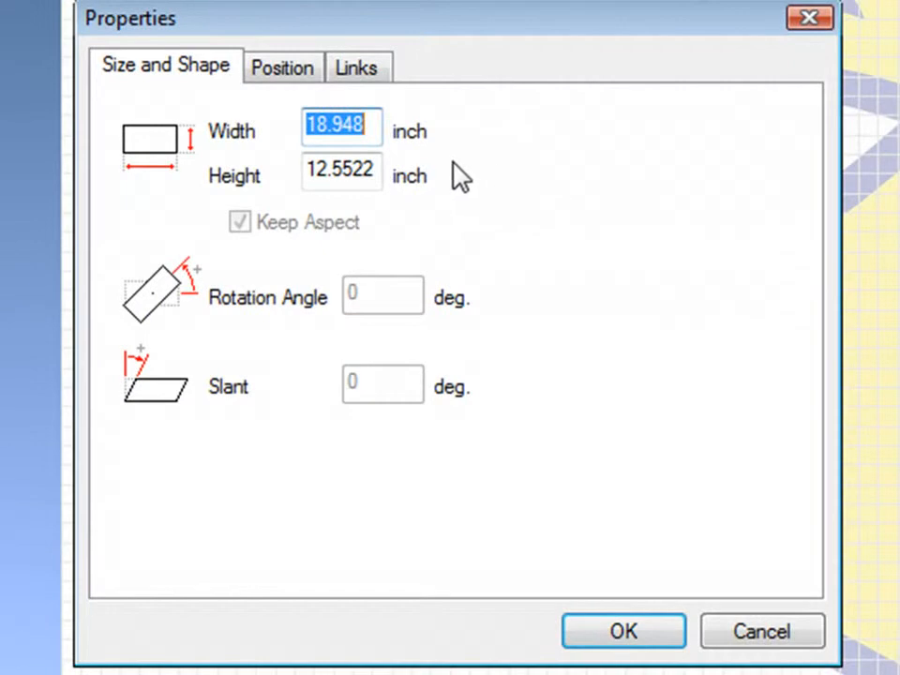
type("5")
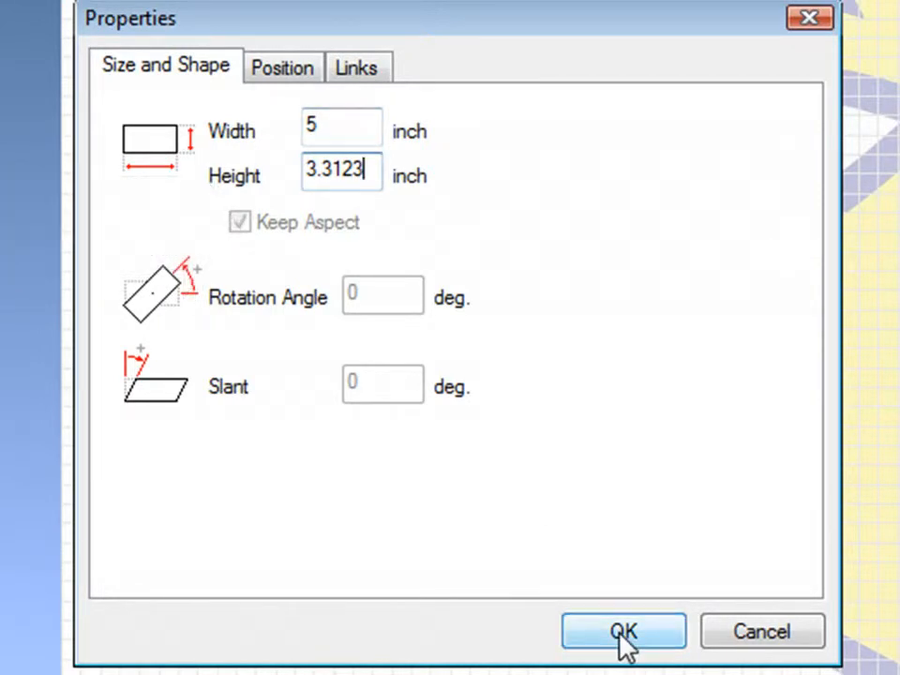
left_click(624, 632)
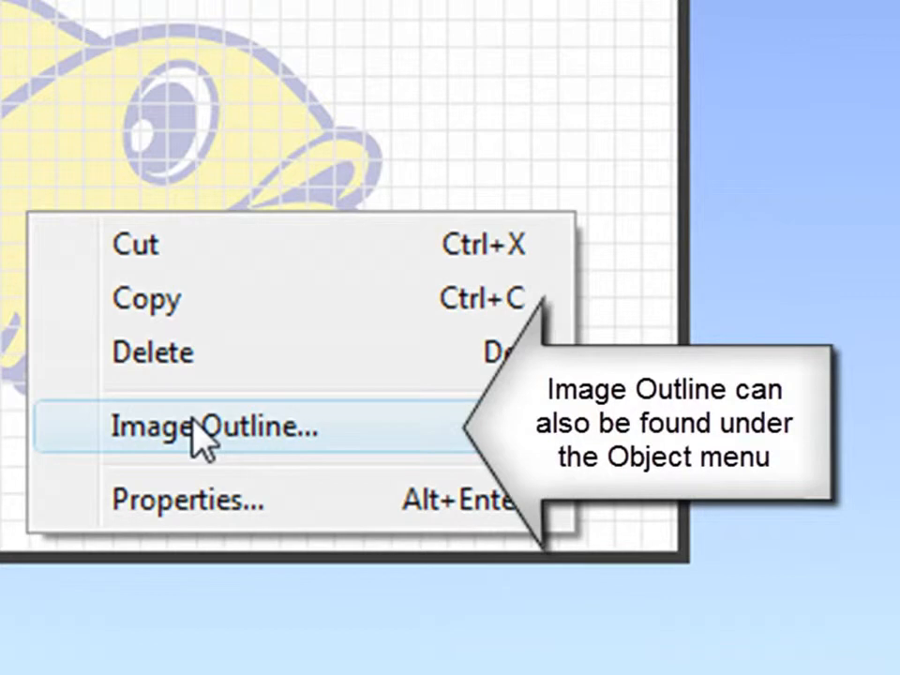
- Extract contour lines from the fish image with Image Outline
left_click(212, 426)
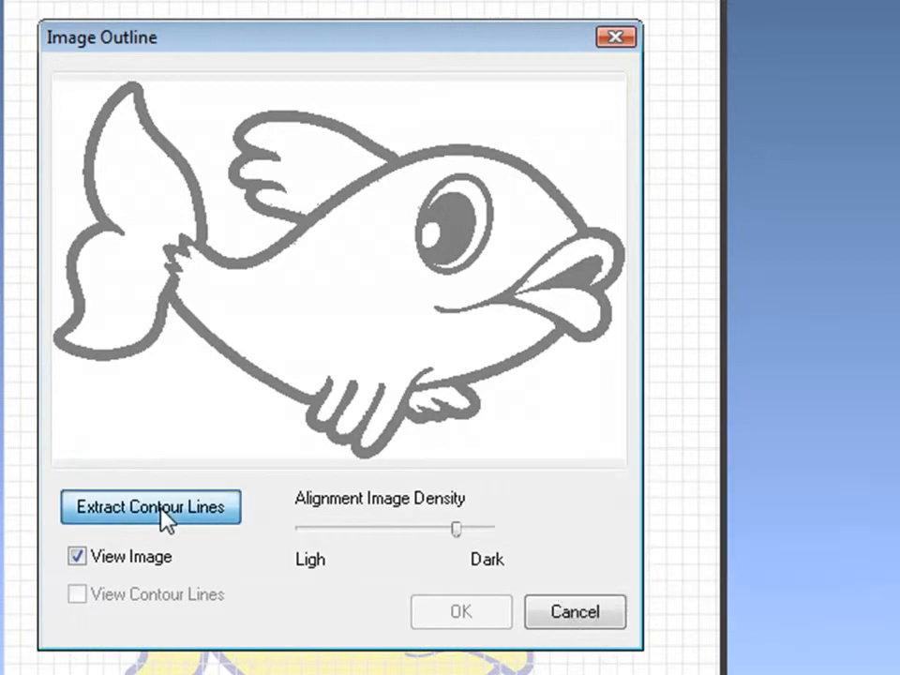
left_click(150, 506)
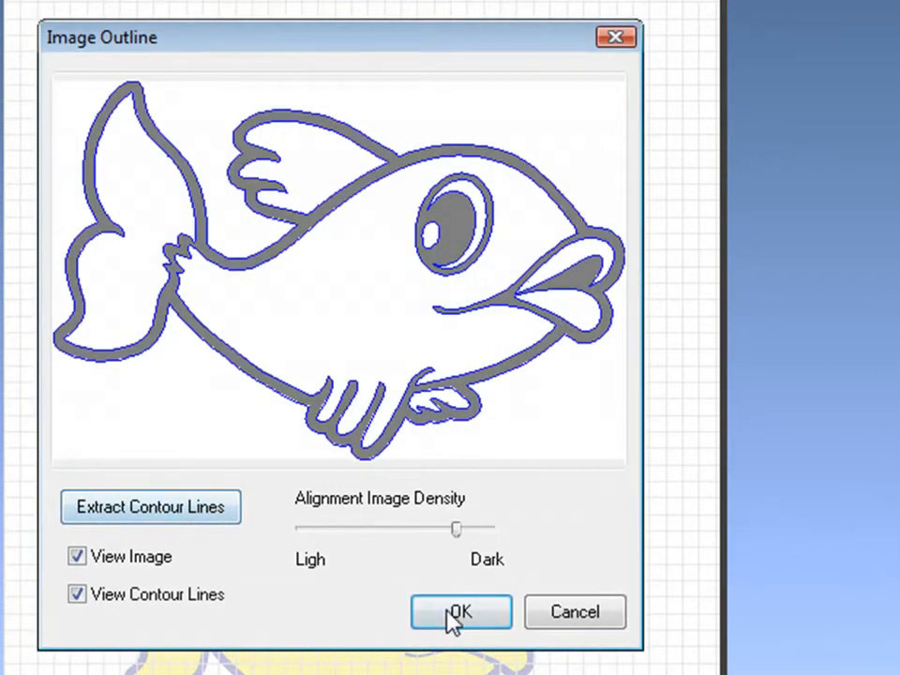
left_click(460, 611)
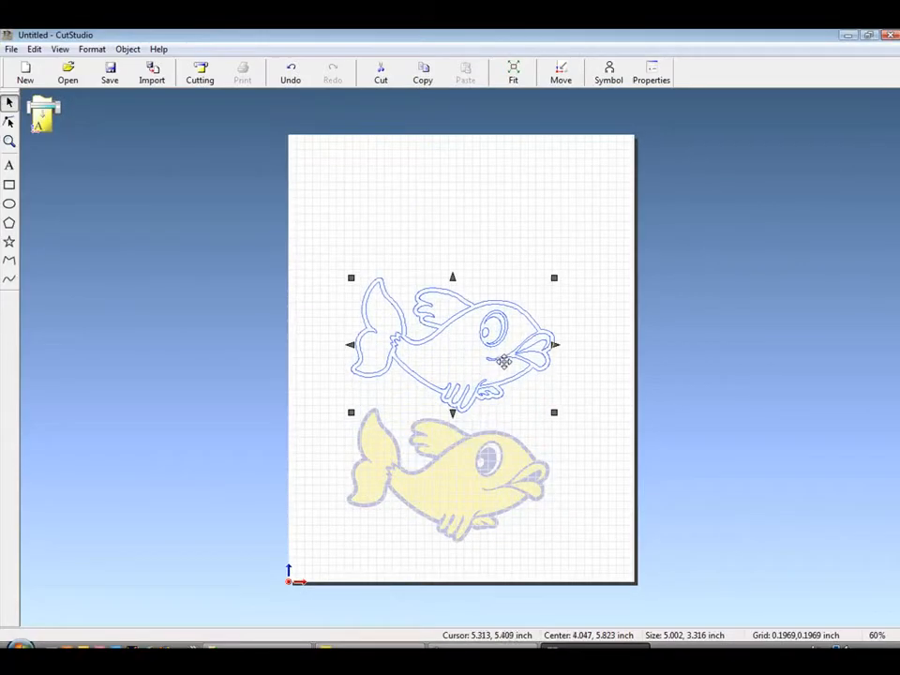
- Delete the yellow raster fish and move the outline to the lower-left corner
left_click(460, 479)
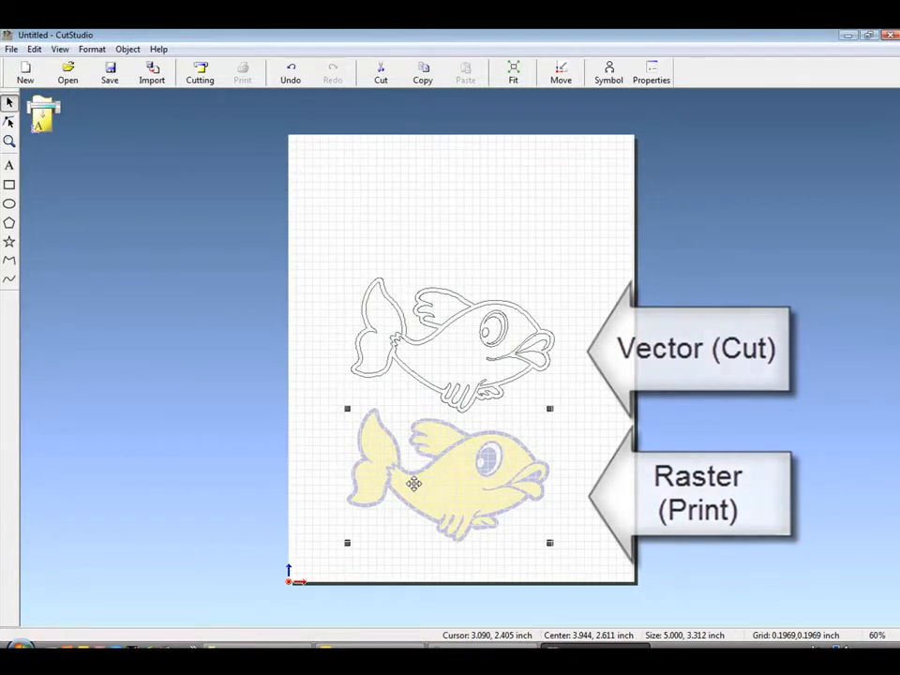
right_click(413, 484)
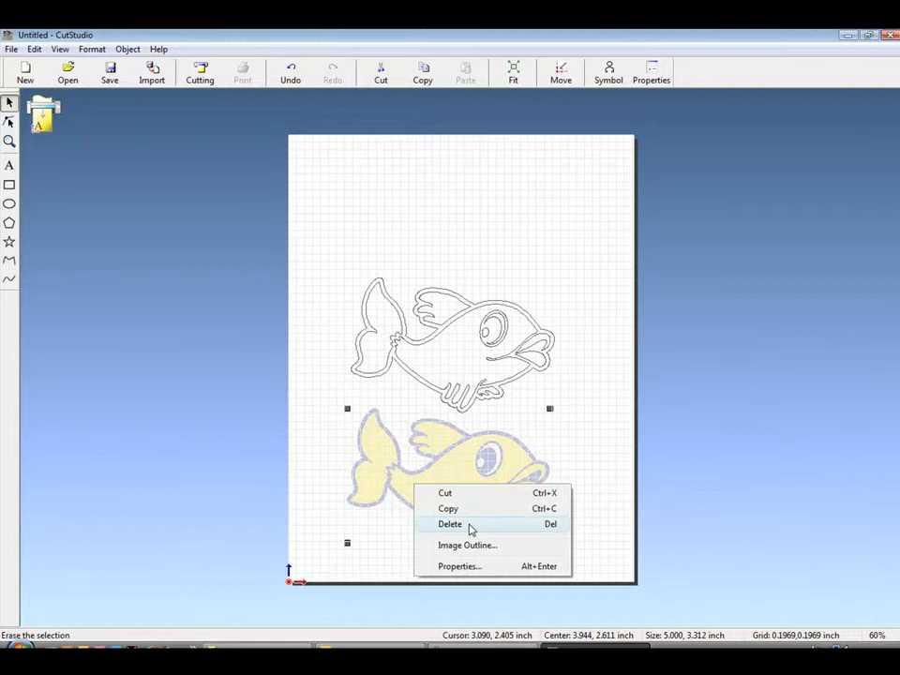
left_click(450, 523)
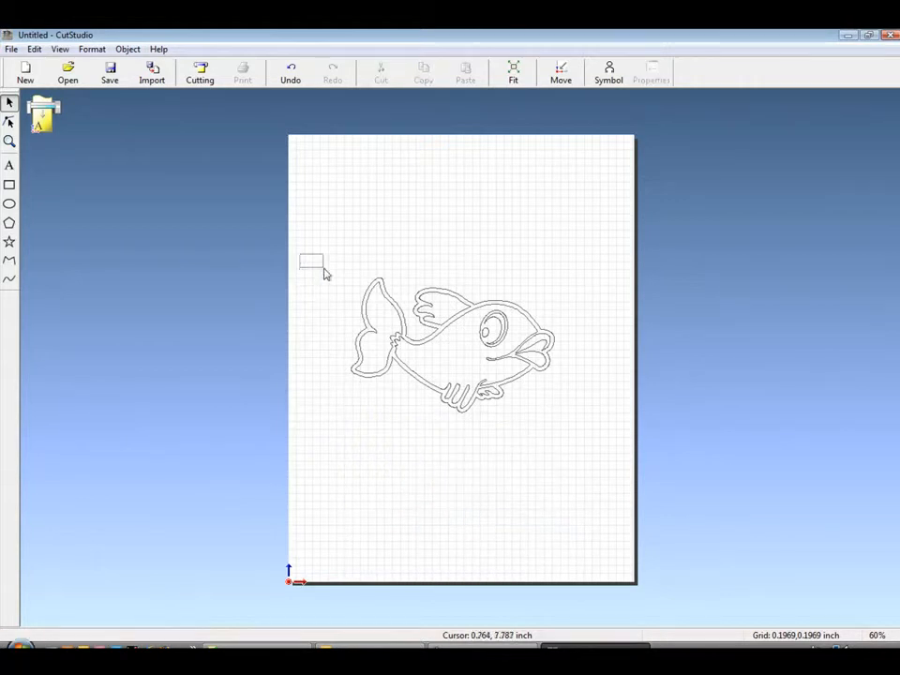
left_click_drag(450, 343, 433, 502)
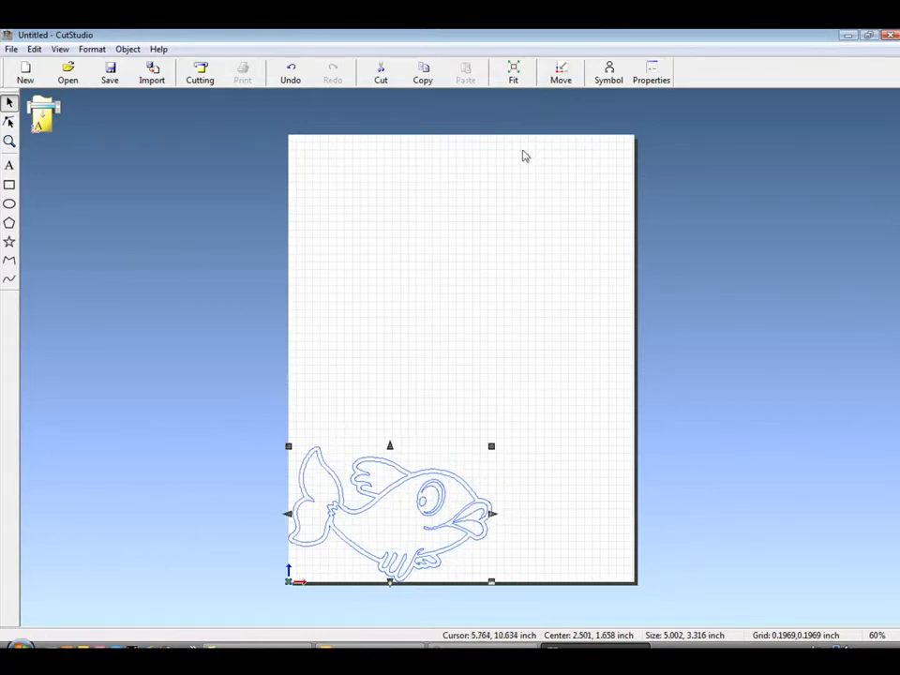
- Multiple-copy the outline 1 across by 2 down with 0.1969-inch spacing
left_click(34, 48)
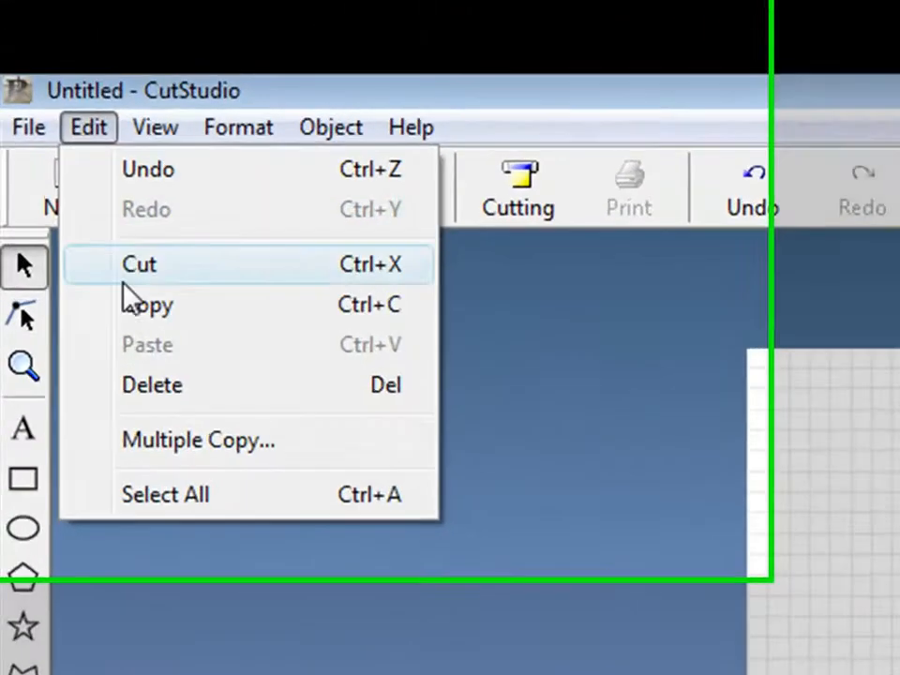
left_click(197, 438)
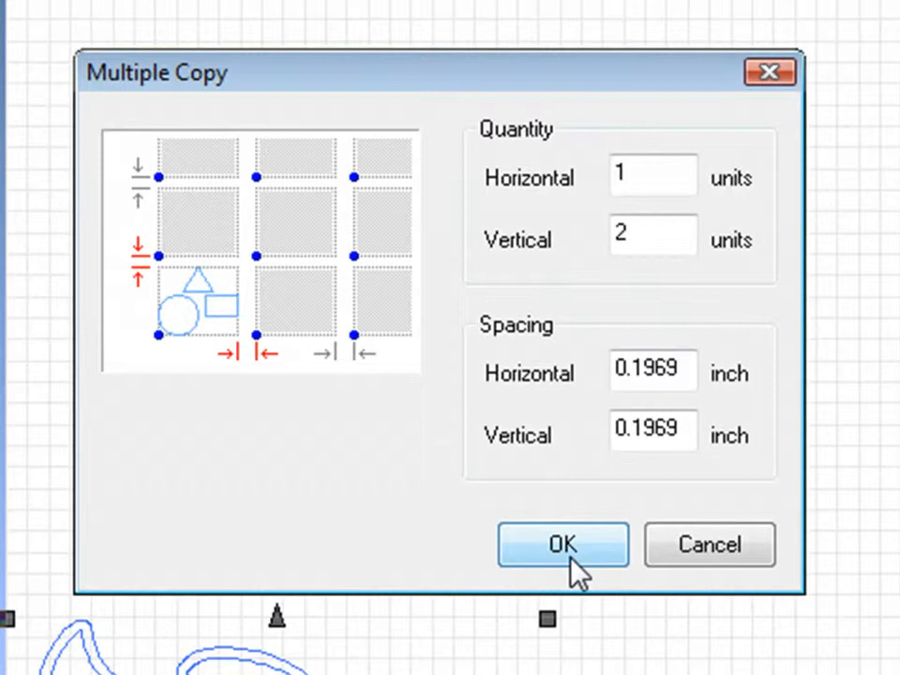
left_click(562, 543)
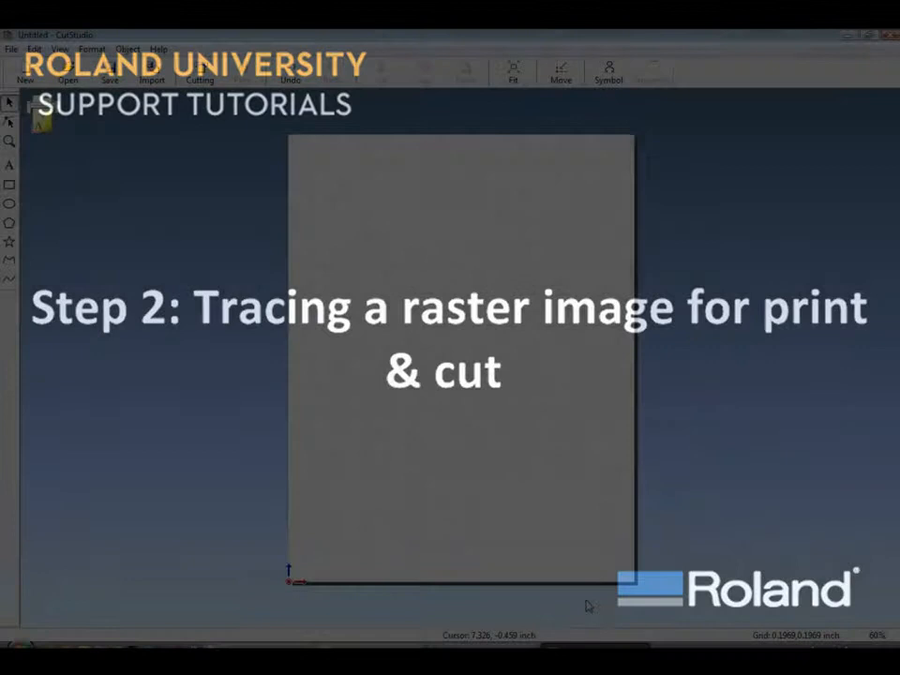
- Import Roland_Fish again and shrink it to fit the page's lower part
left_click(11, 49)
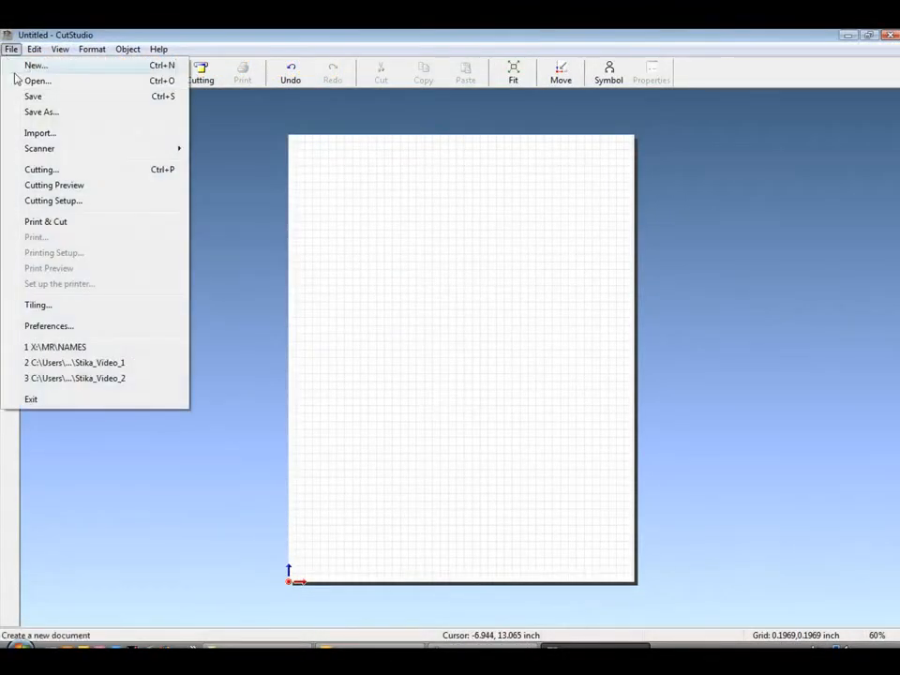
left_click(39, 132)
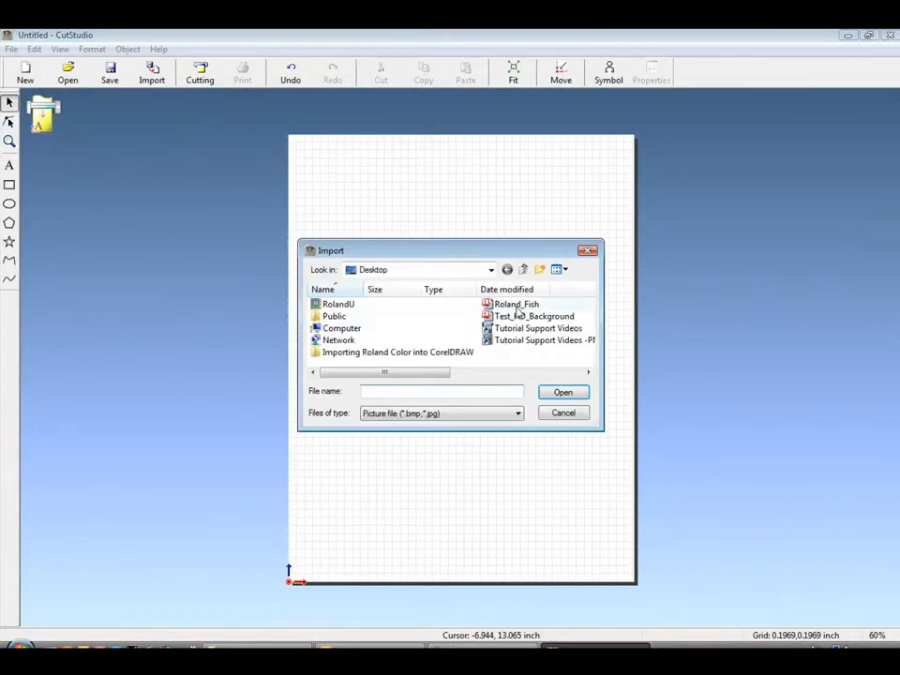
left_click(563, 392)
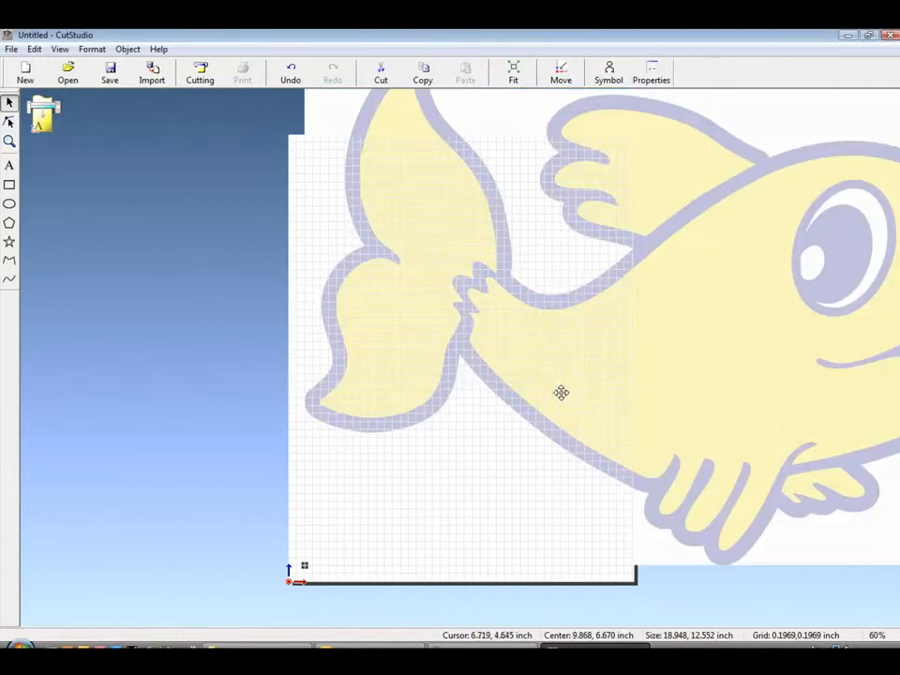
left_click(650, 72)
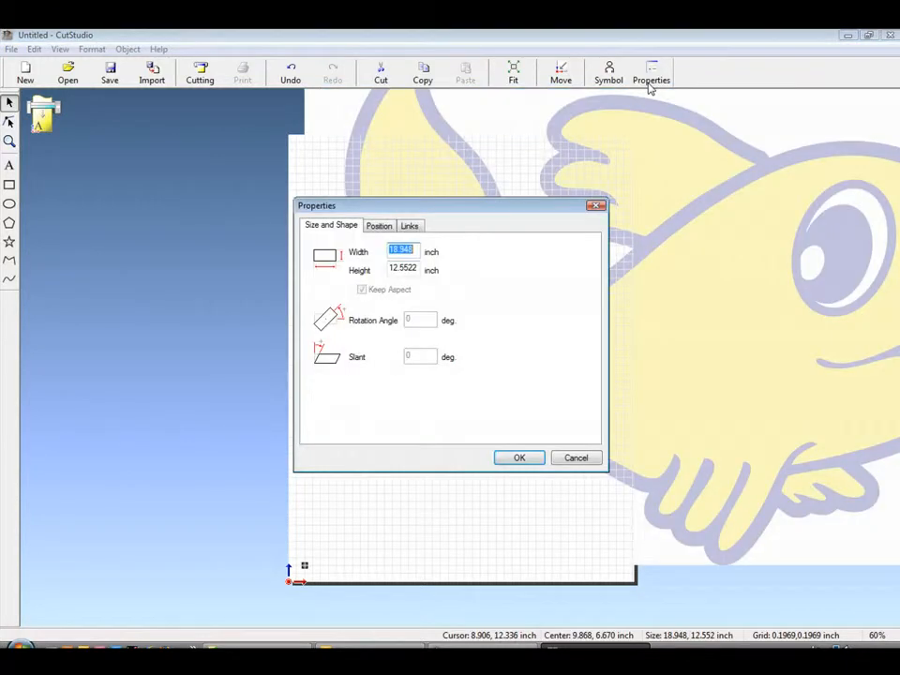
left_click(518, 458)
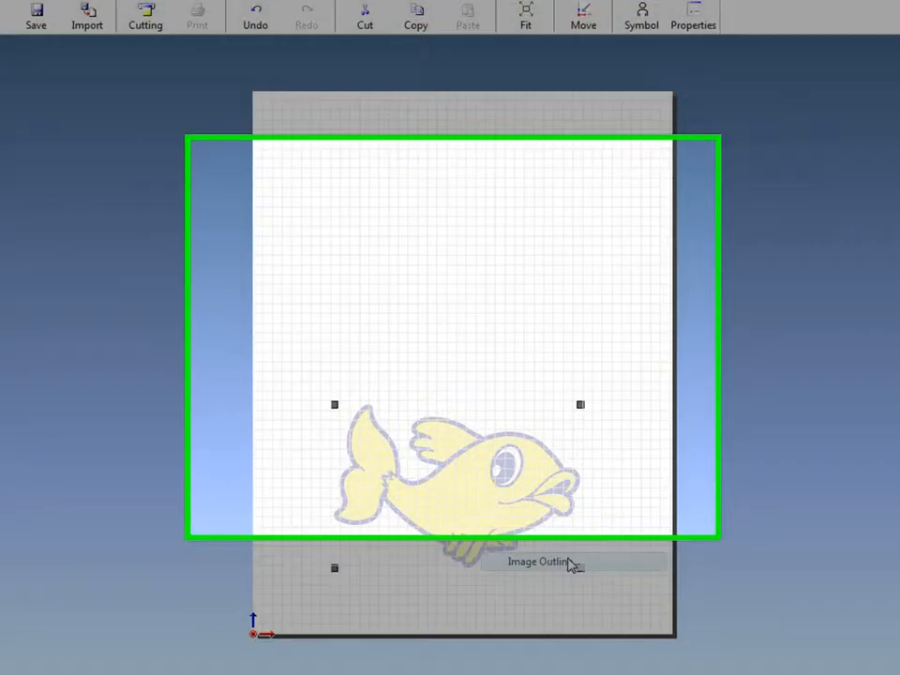
- Trace the fish's contour lines with image density moved toward Dark
left_click(537, 561)
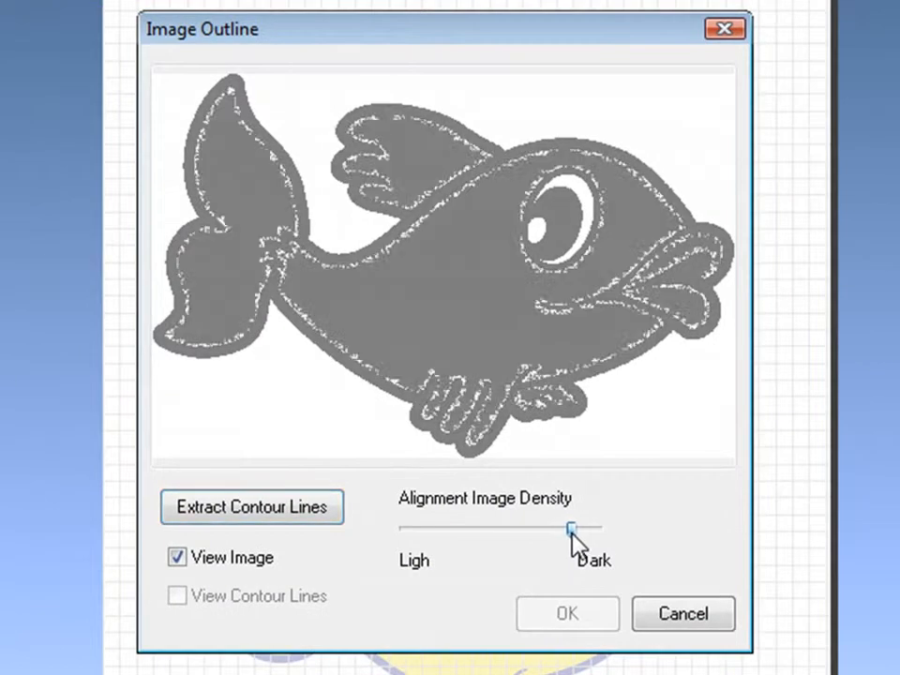
left_click_drag(577, 525, 591, 527)
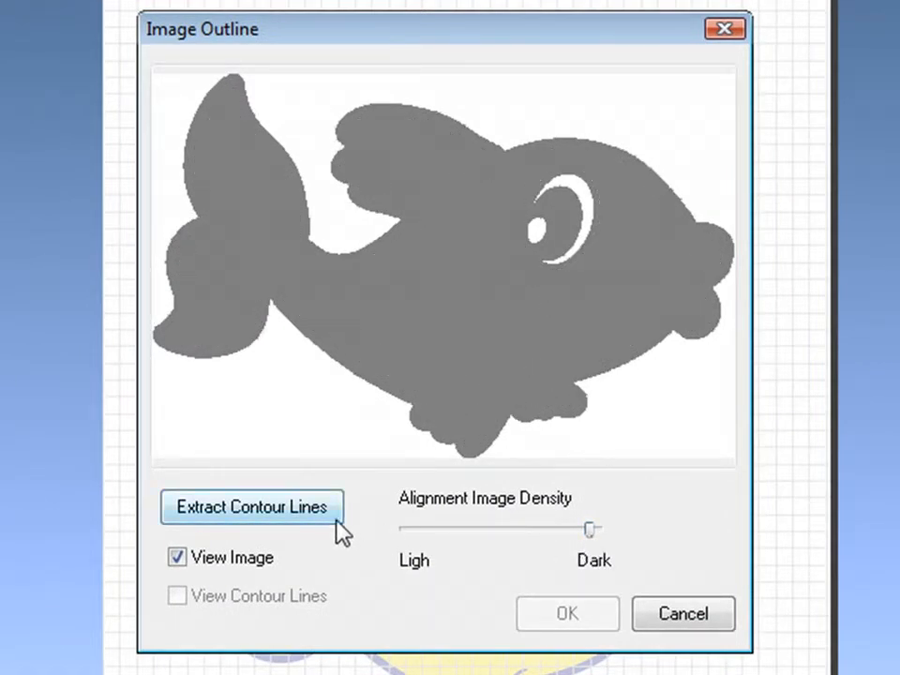
left_click(250, 506)
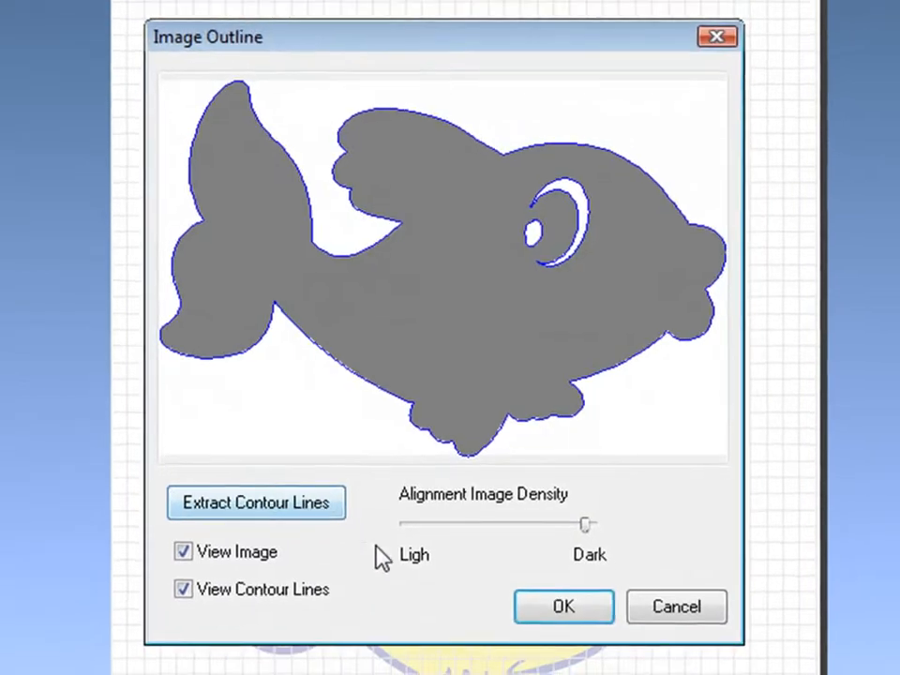
left_click(563, 607)
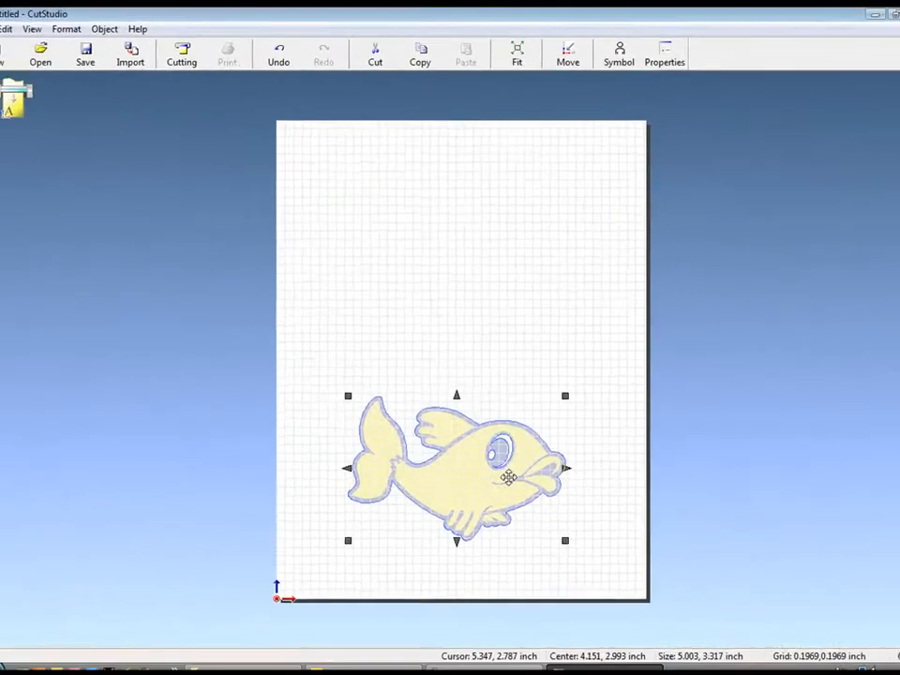
- Break the traced contour into polylines and select the outer fish line
right_click(506, 479)
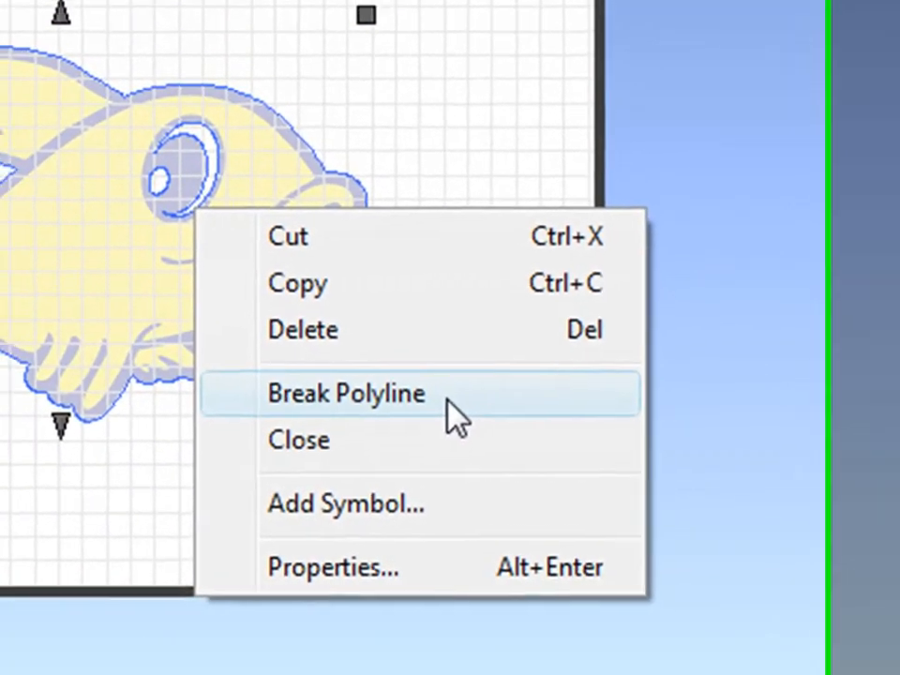
left_click(346, 393)
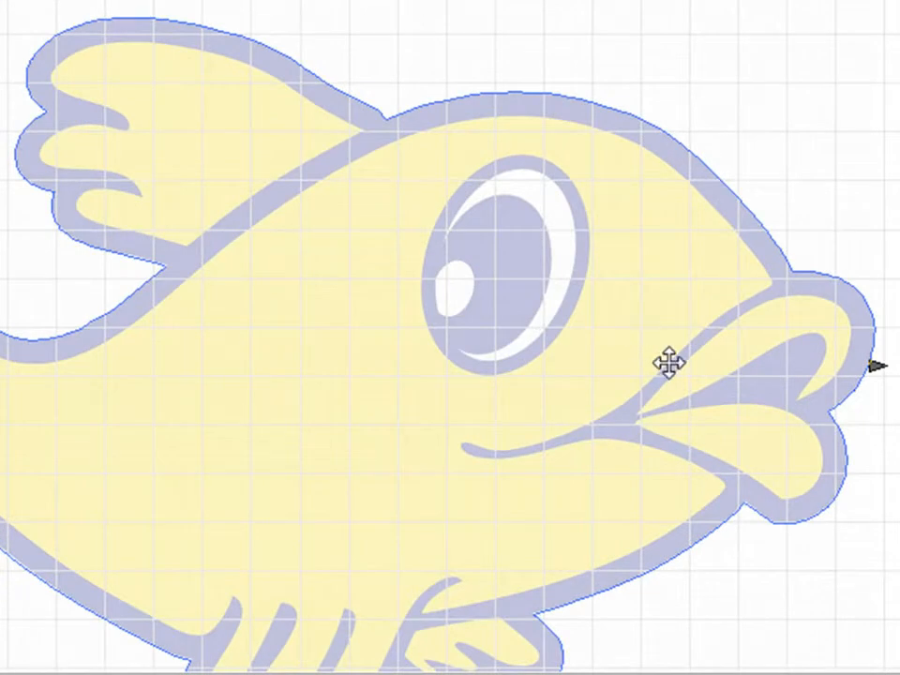
left_click(266, 102)
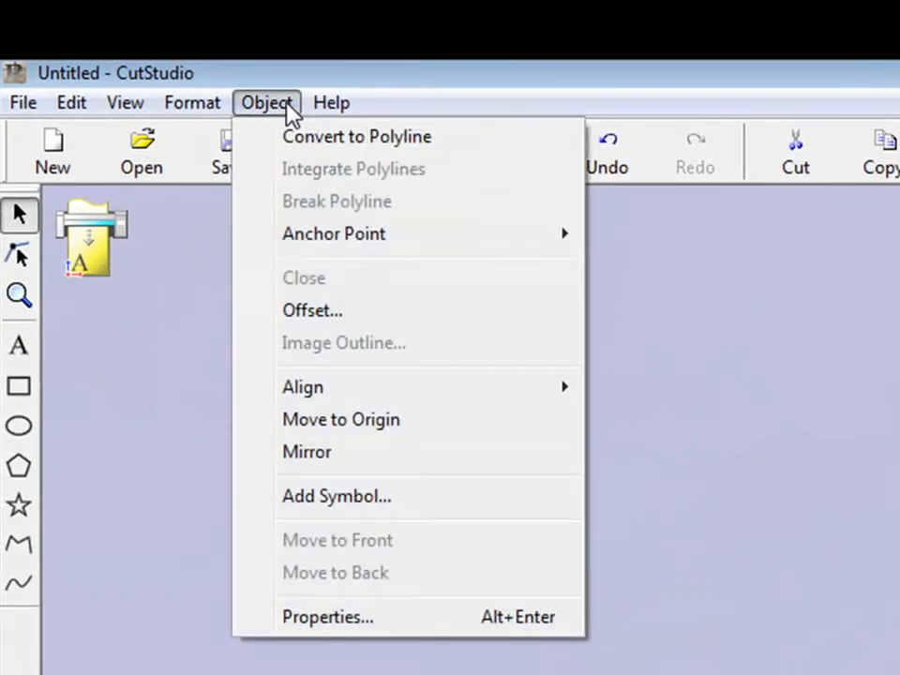
mouse_move(441, 311)
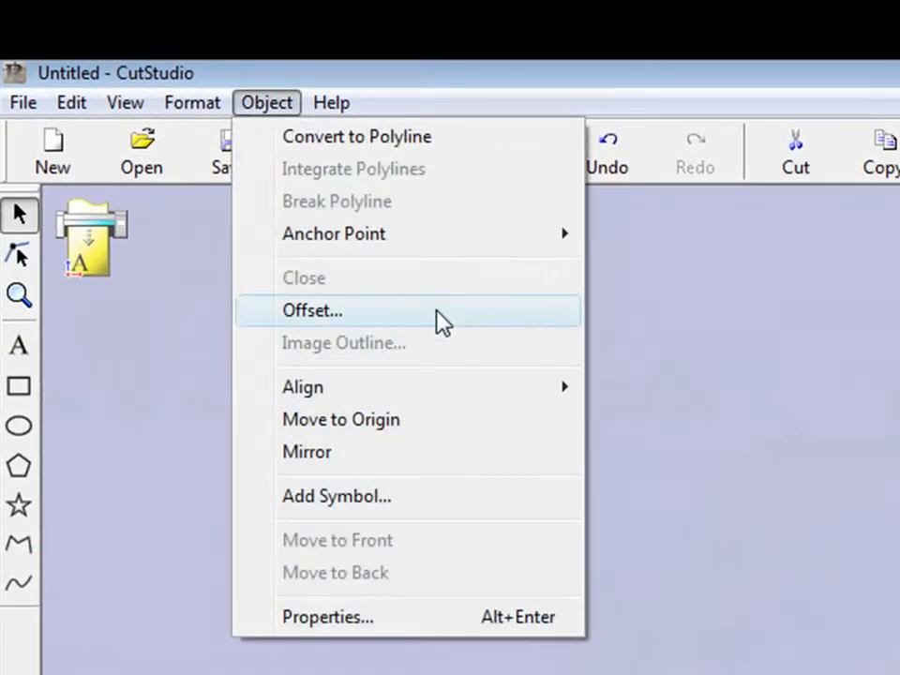
- Offset the fish outline 0.01 inch inside and delete the original outer line
left_click(313, 310)
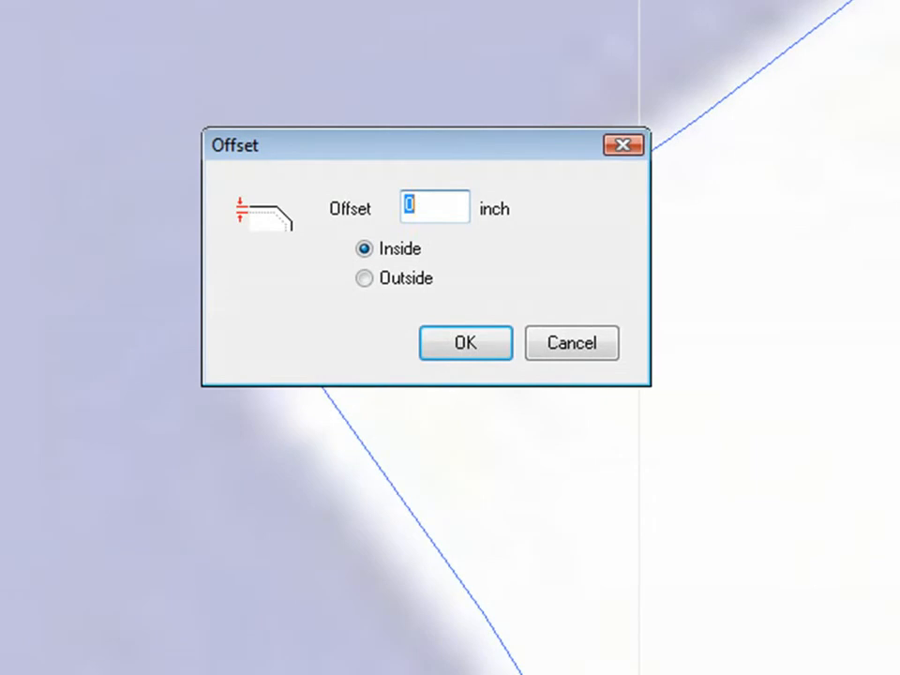
type(".01")
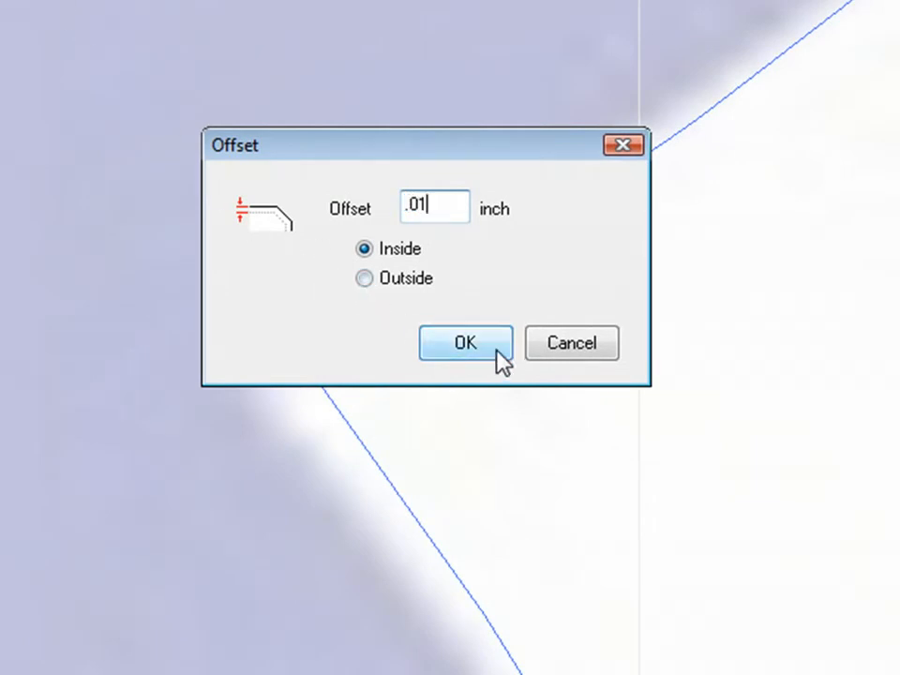
left_click(465, 342)
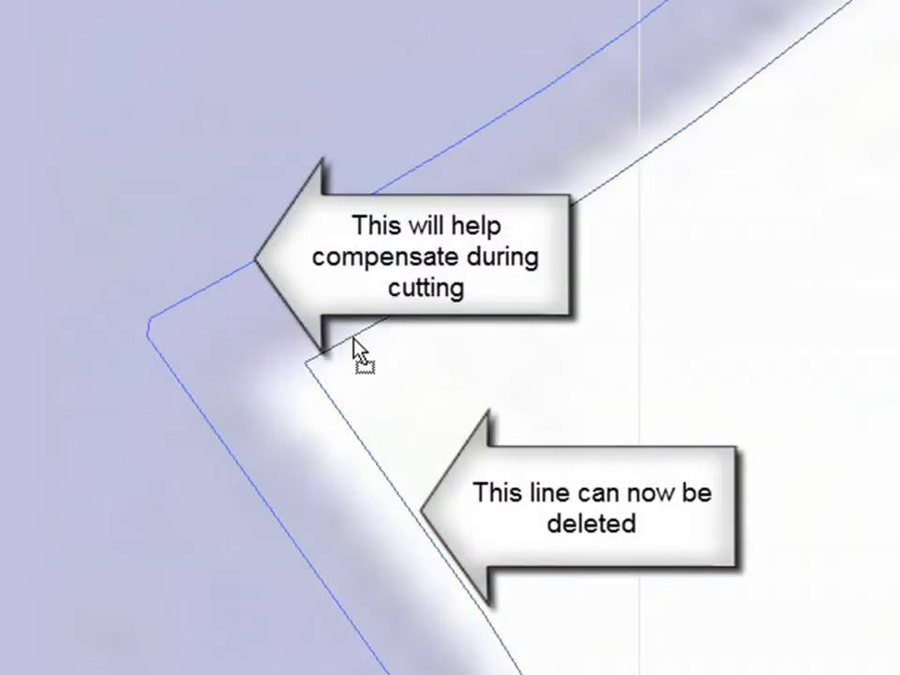
right_click(359, 355)
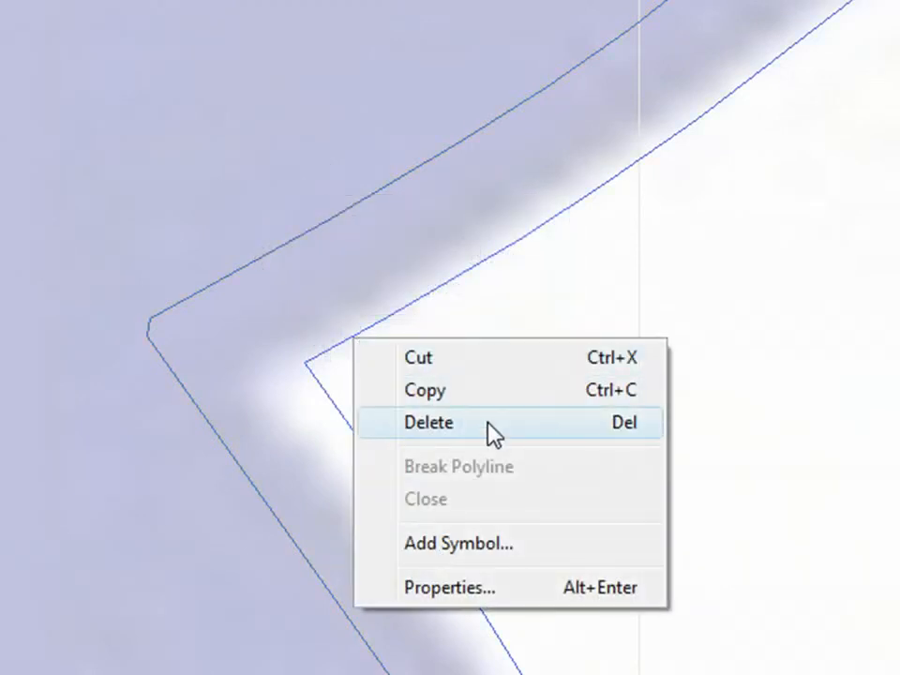
left_click(428, 422)
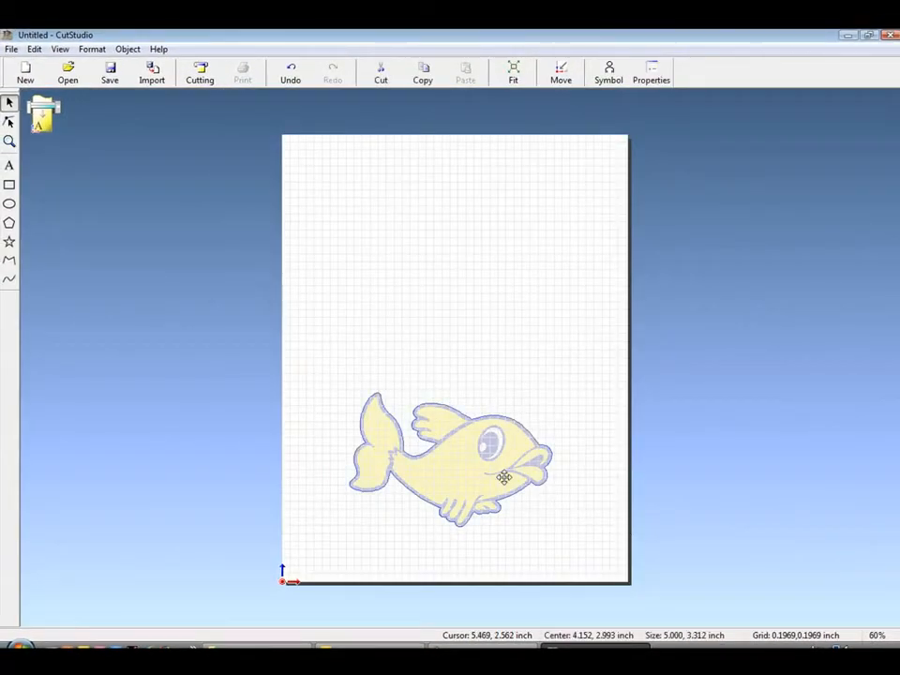
- Nudge the fish and copy it into 1 column × 2 rows spaced 0.10 inch
left_click_drag(505, 475, 469, 485)
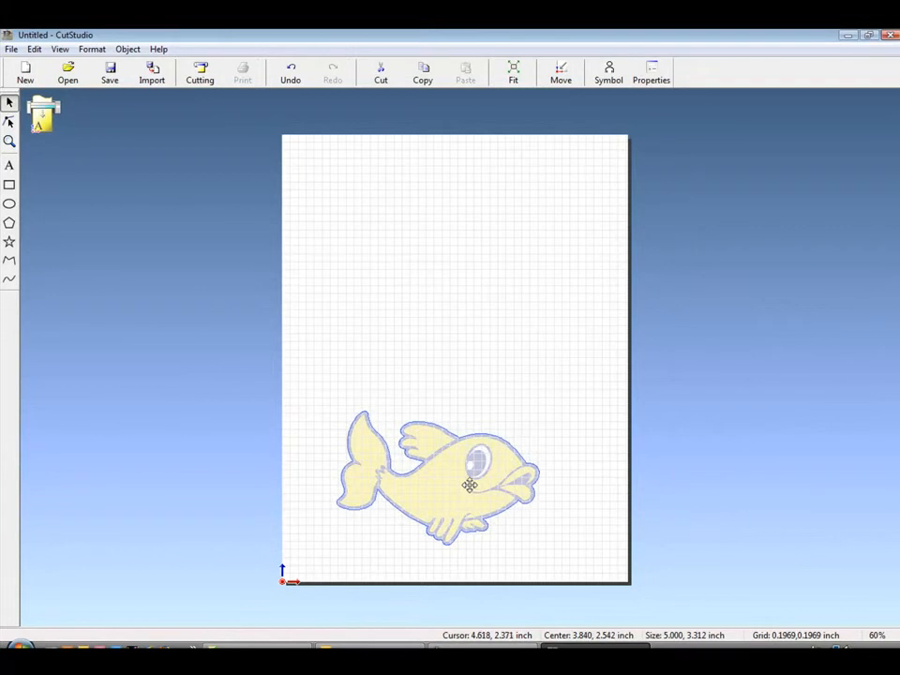
left_click(34, 49)
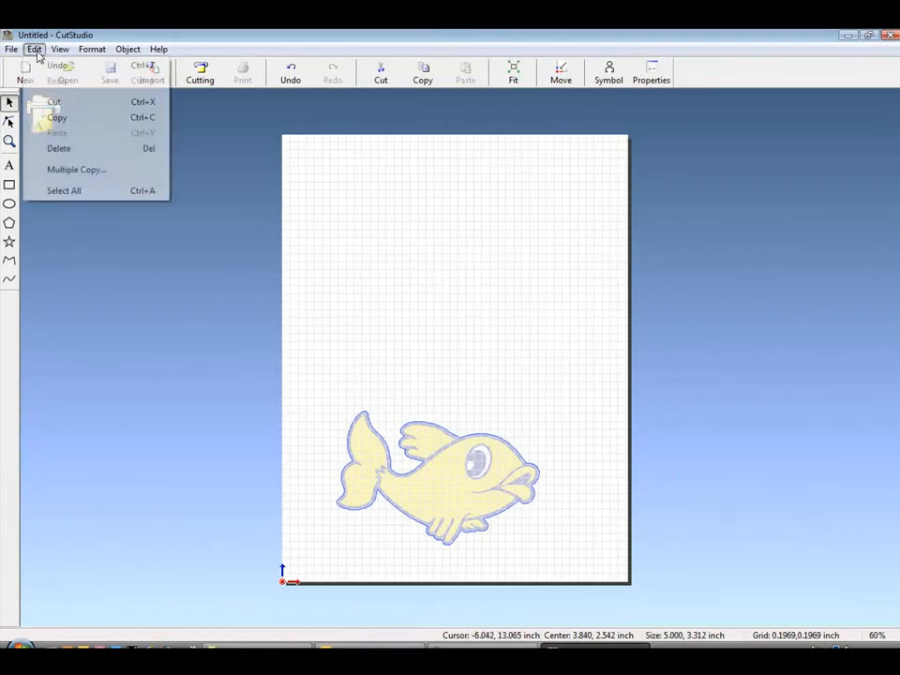
left_click(75, 169)
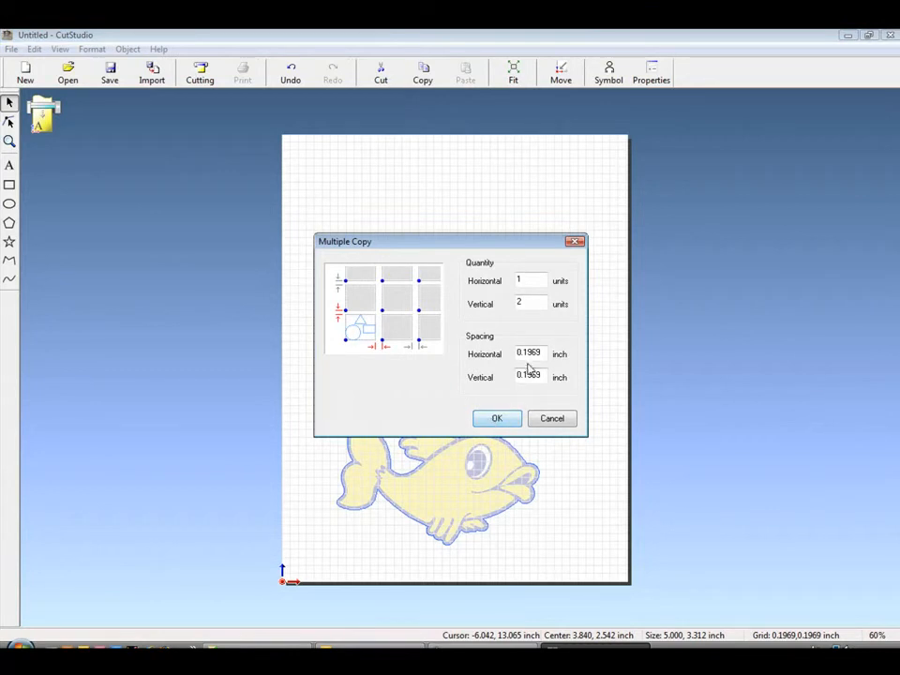
type("0.10")
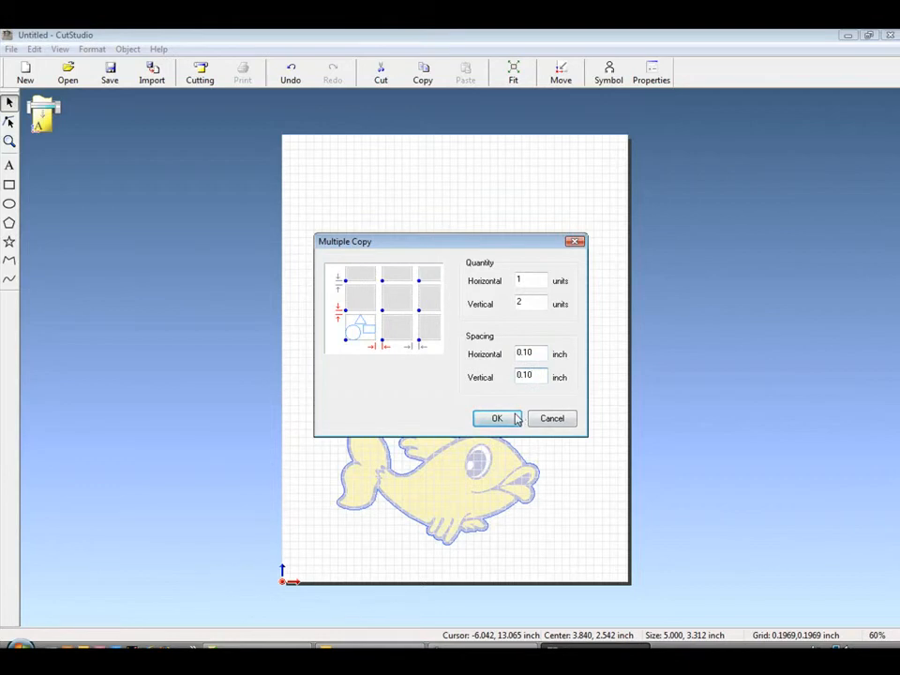
left_click(497, 418)
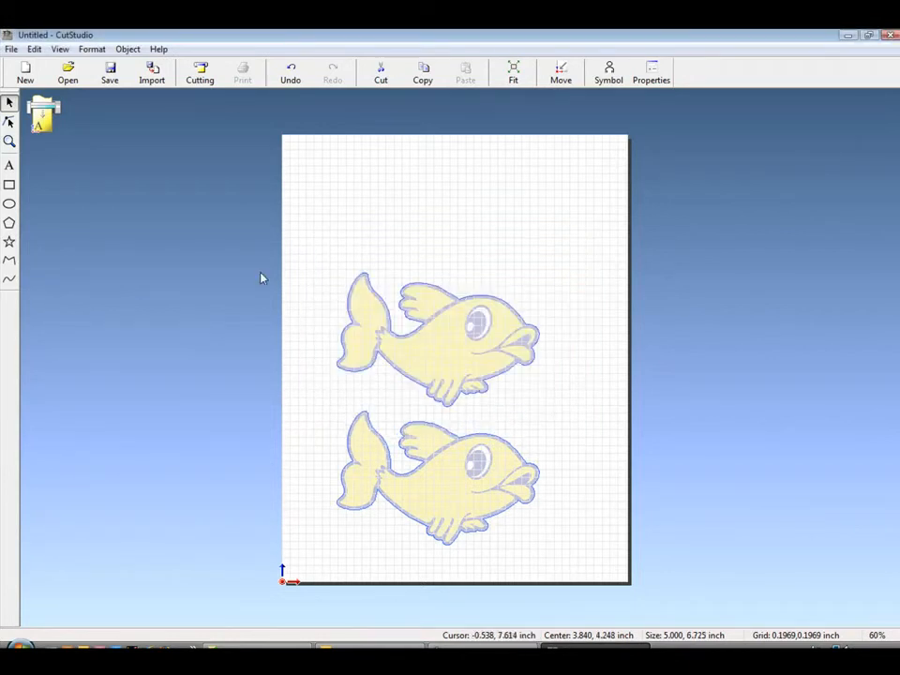
left_click(11, 49)
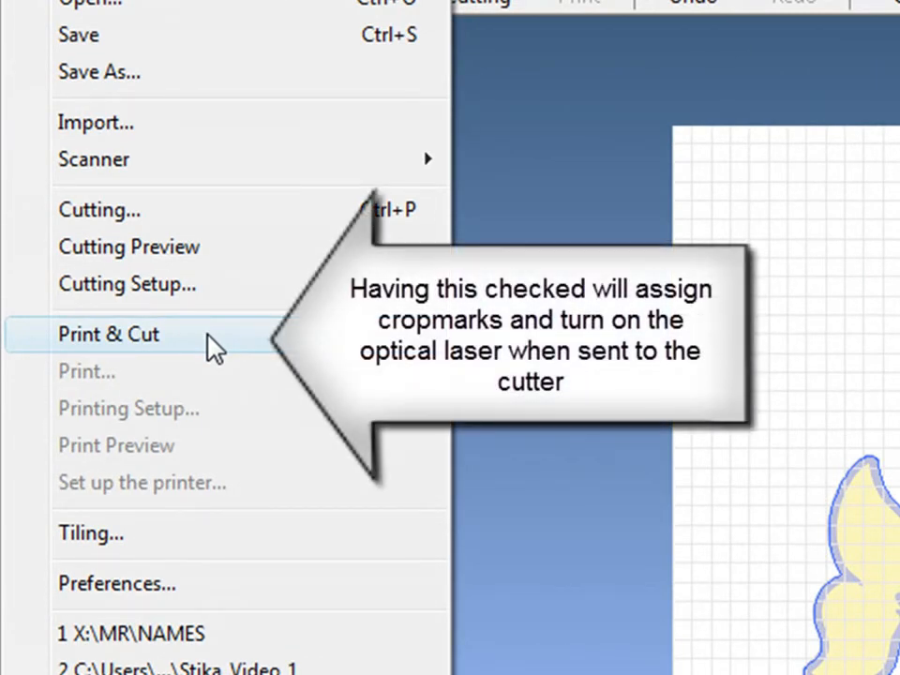
- Enable Print & Cut crop marks, review Printing Setup, and bring up Print with RolandVW
left_click(108, 334)
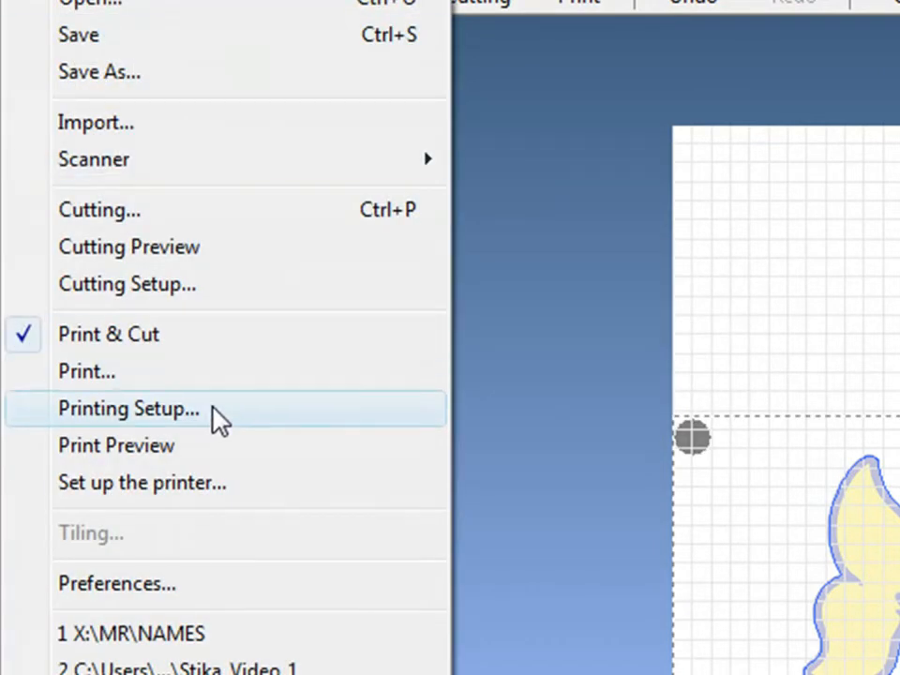
left_click(129, 408)
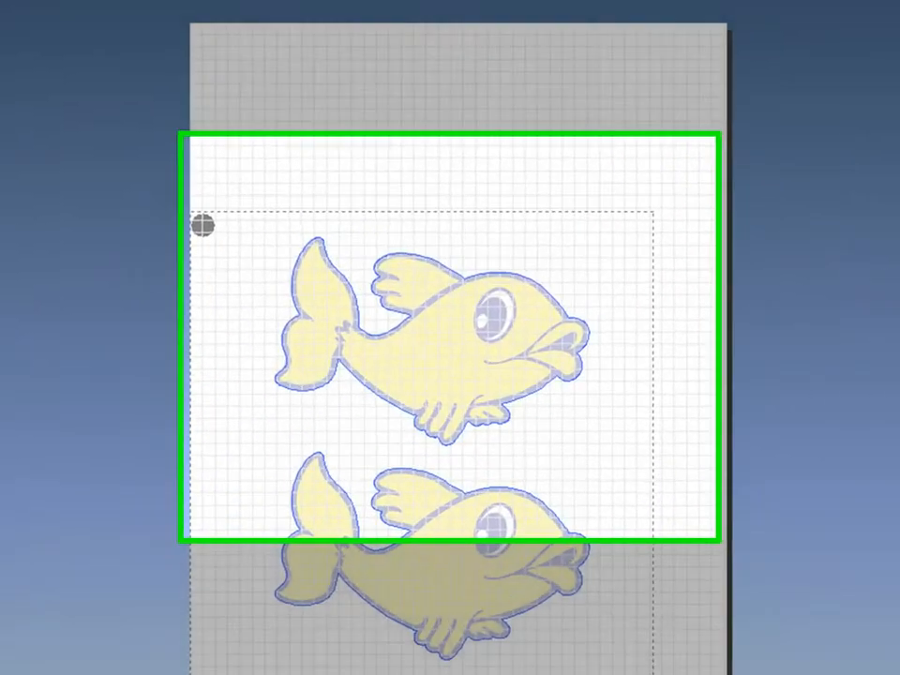
left_click(604, 142)
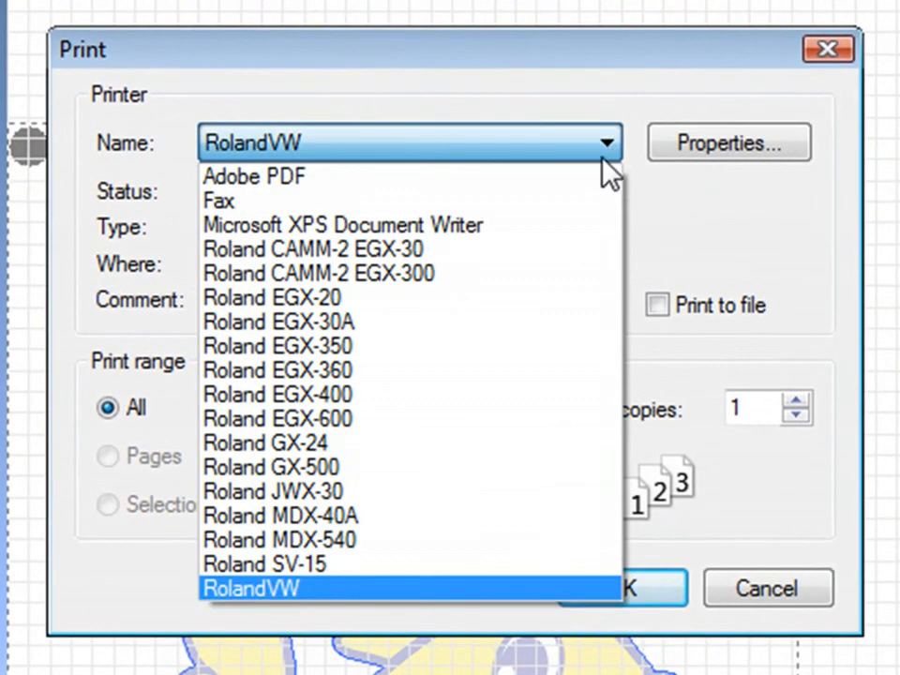
- Print the fish page to Microsoft XPS Document Writer, then start cutting on the Roland GX-24
left_click(343, 225)
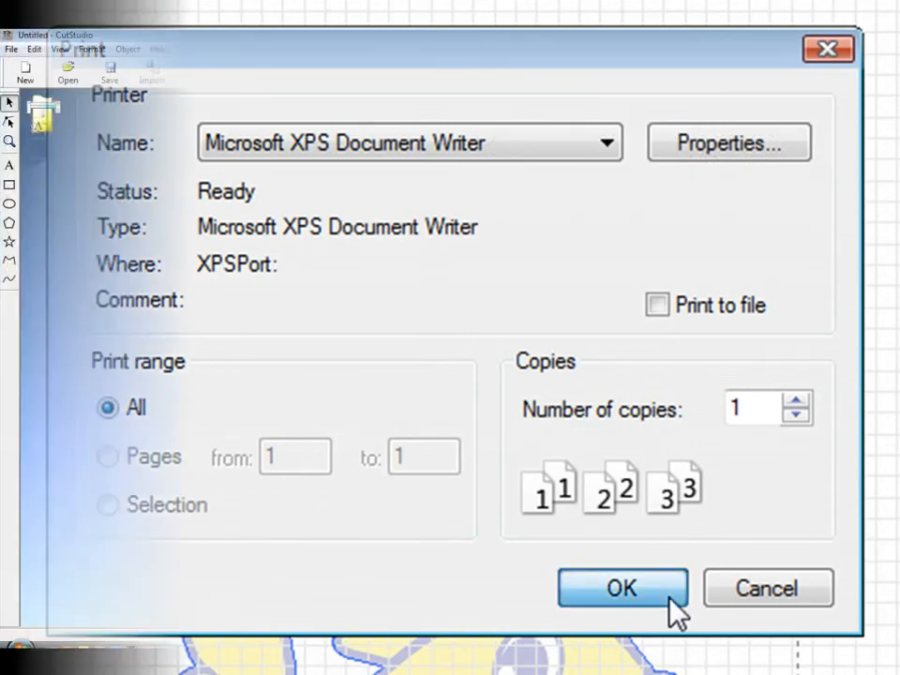
left_click(621, 588)
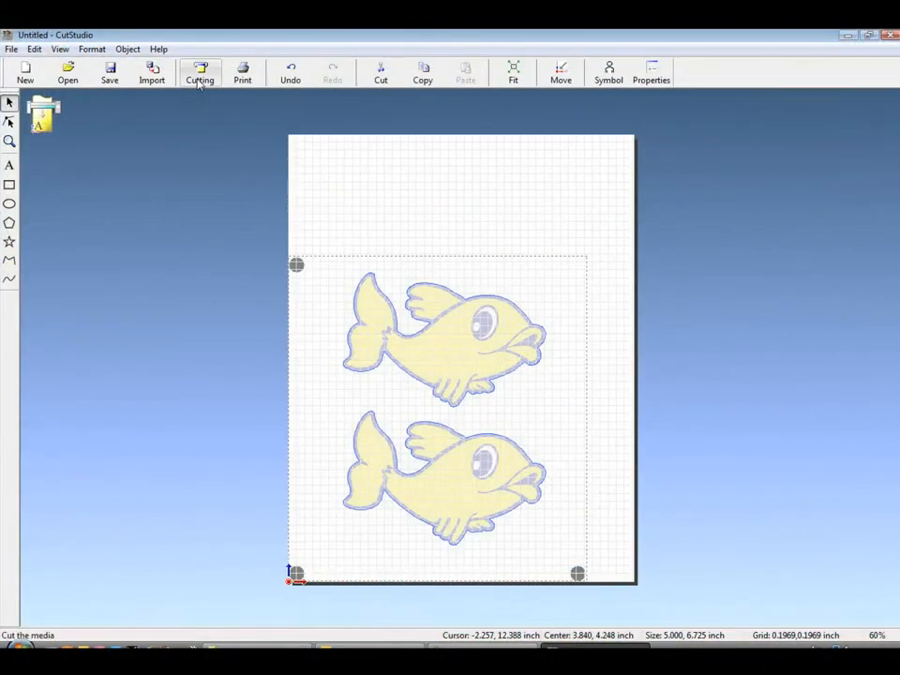
left_click(200, 71)
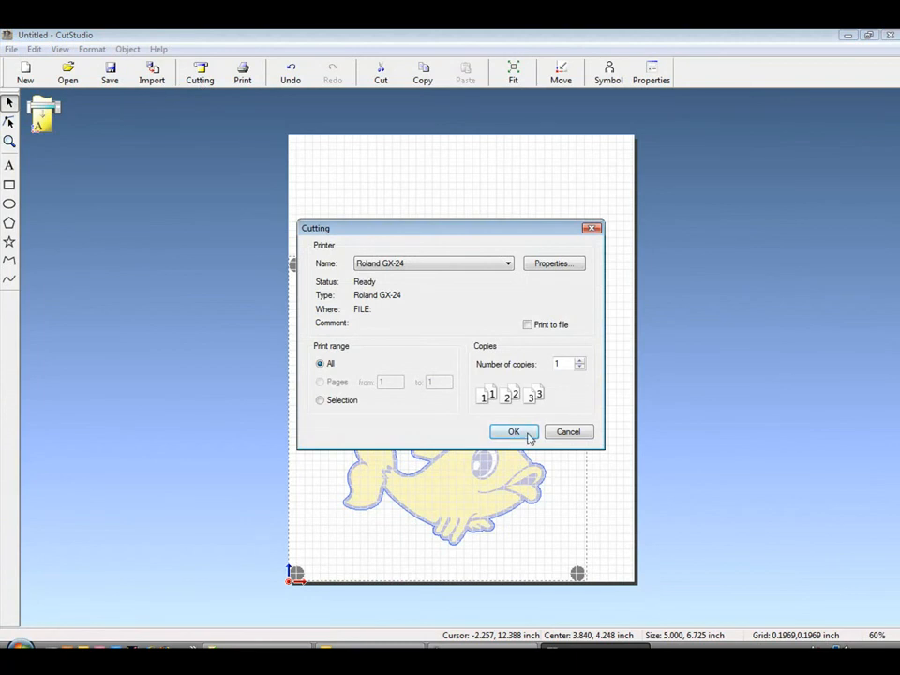